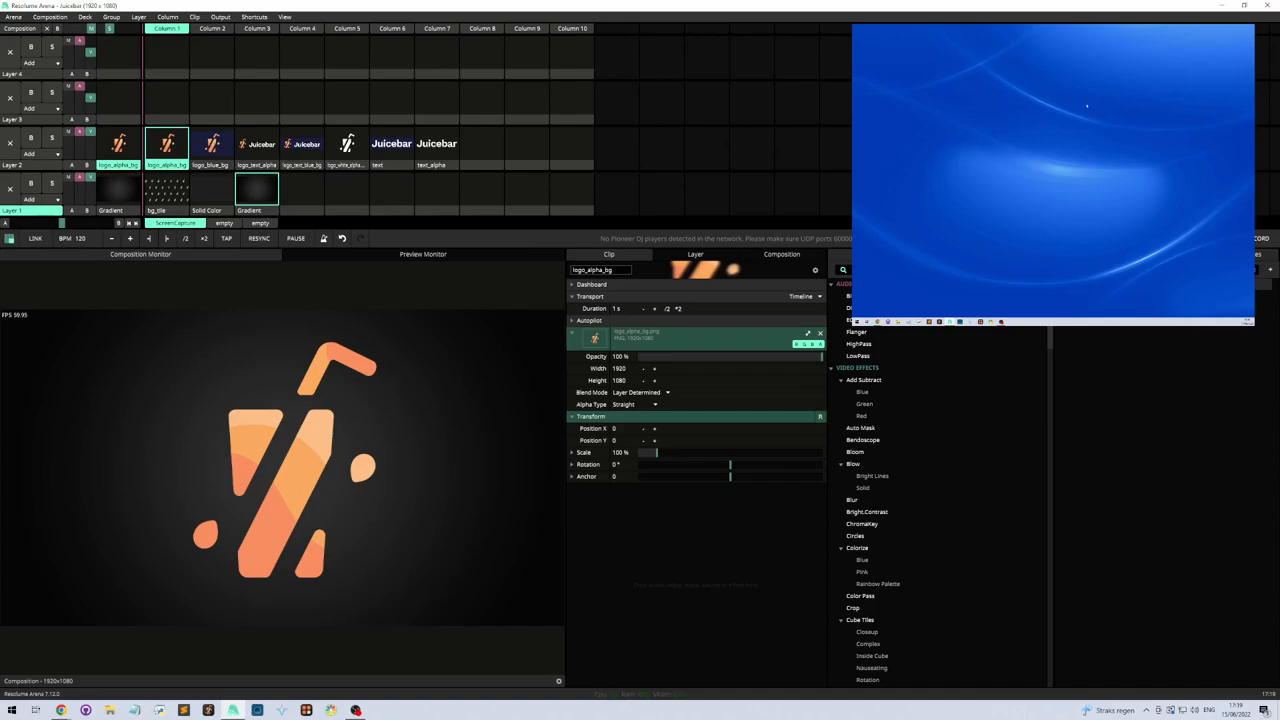
{"action": "mouse_move", "coordinate": [988, 148]}
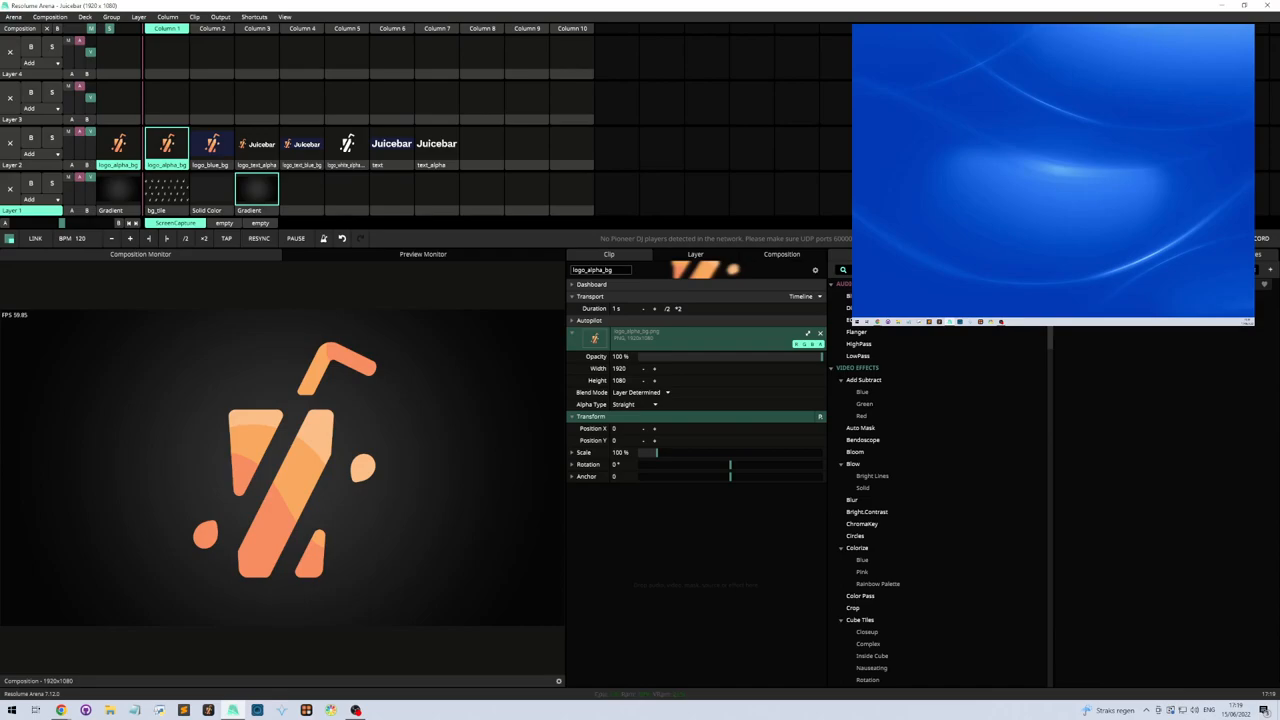
Step: Add a Screen Capture source clip to an empty layer slot in the deck
{"action": "left_click", "coordinate": [168, 100]}
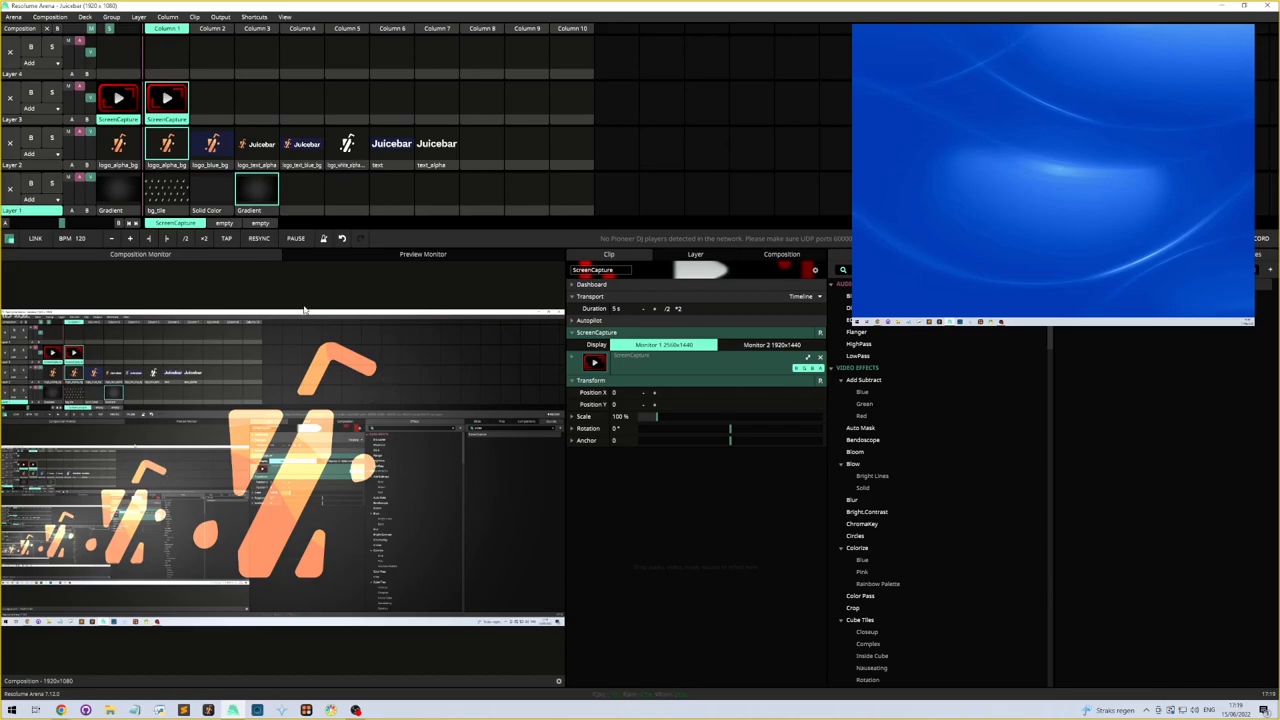
{"action": "mouse_move", "coordinate": [364, 536]}
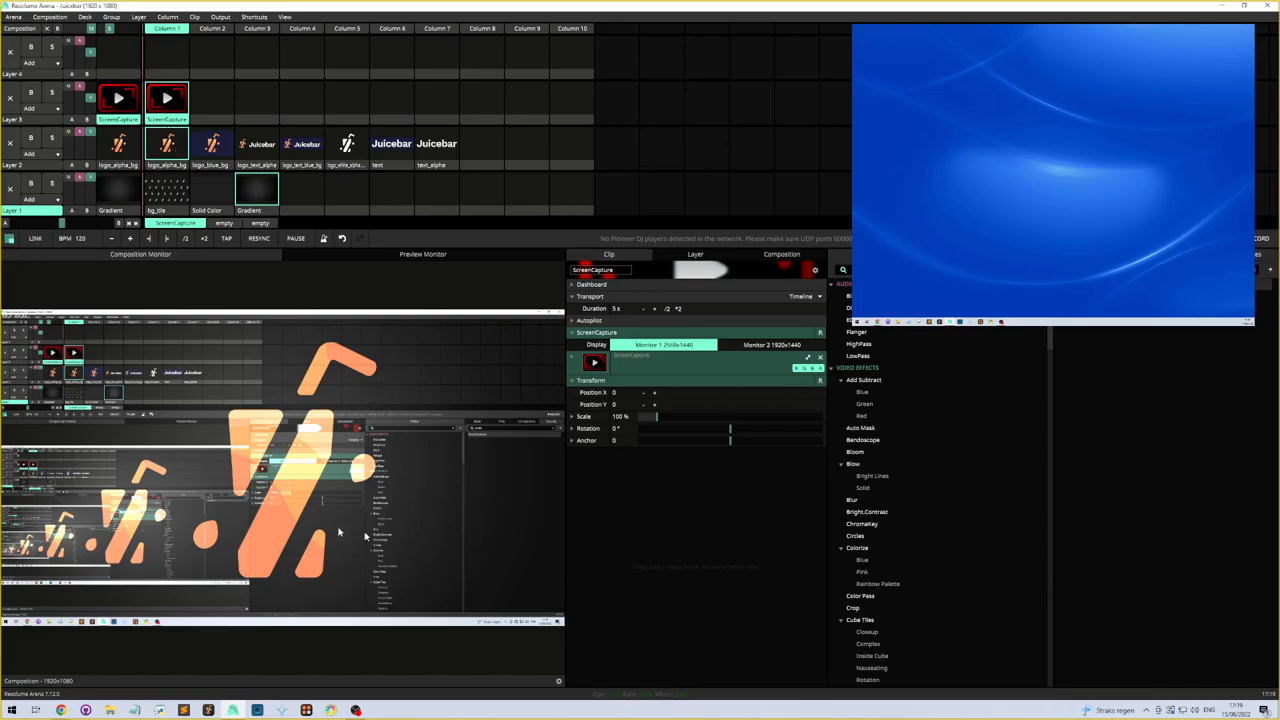
{"action": "mouse_move", "coordinate": [570, 346]}
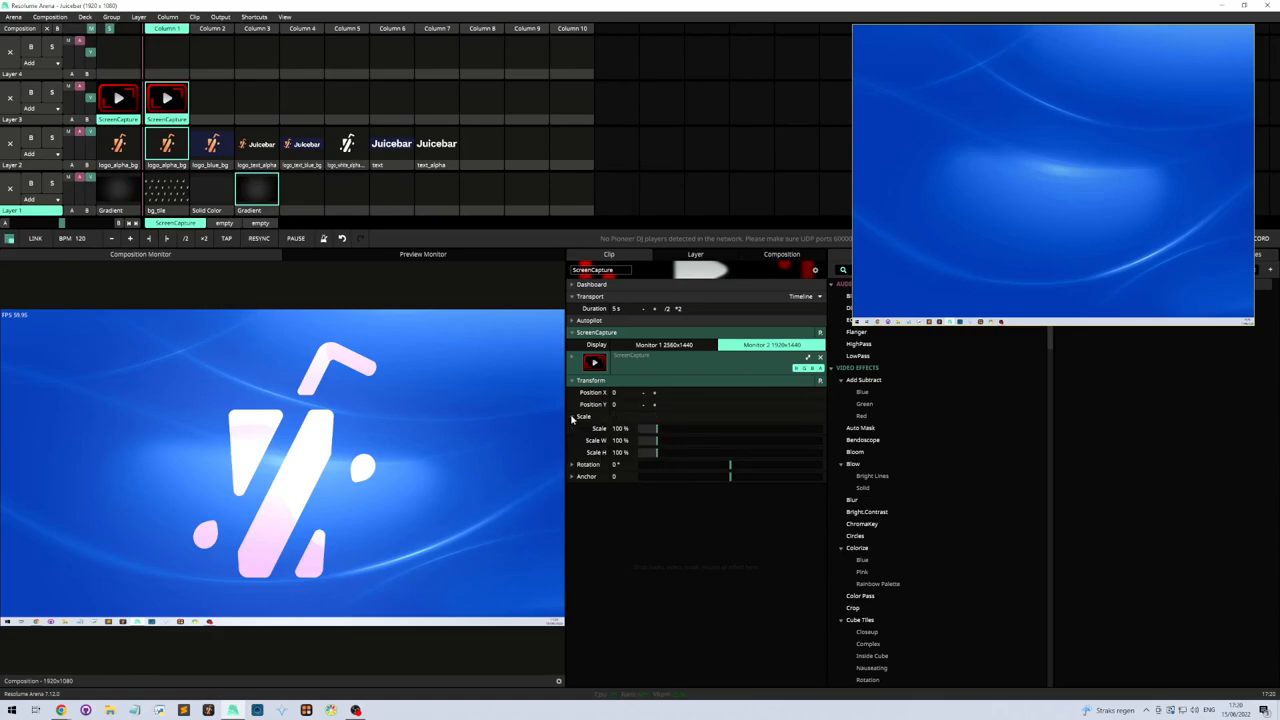
Step: Reduce the screen capture's Scale X to about 71% so the website is correctly proportioned
{"action": "left_click_drag", "start_coordinate": [658, 428], "coordinate": [656, 436]}
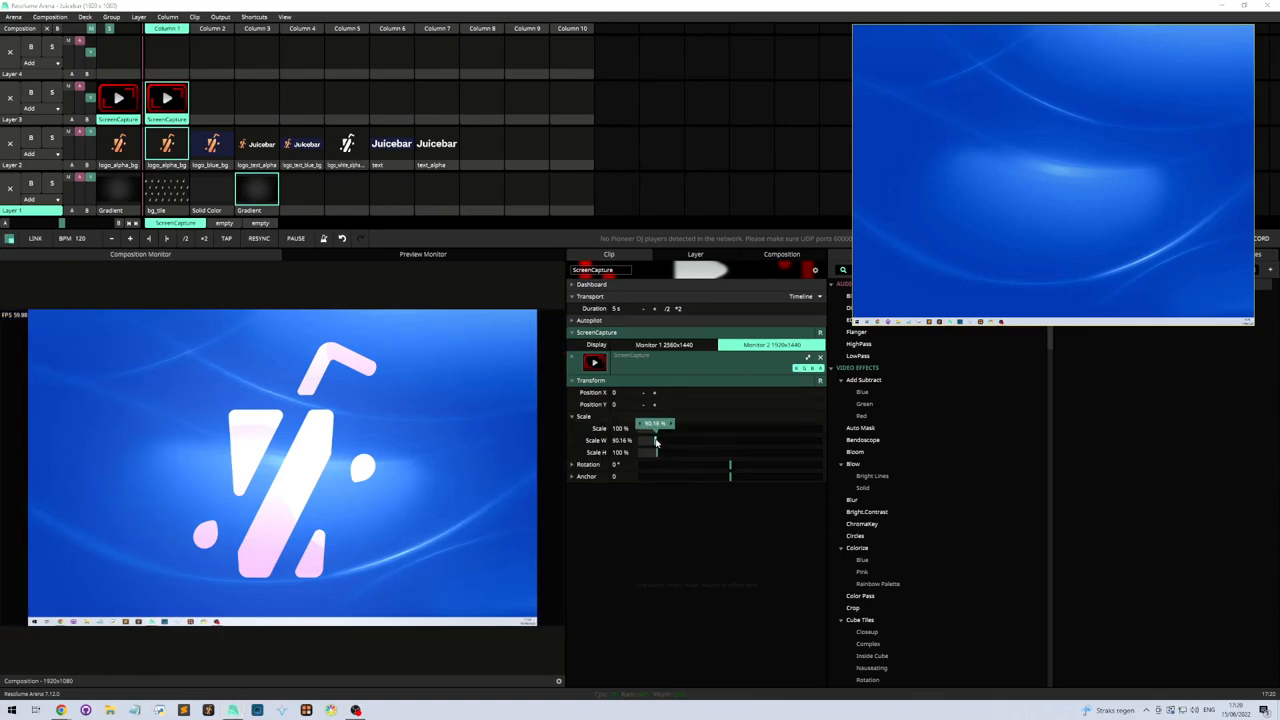
{"action": "left_click_drag", "start_coordinate": [656, 424], "coordinate": [652, 442]}
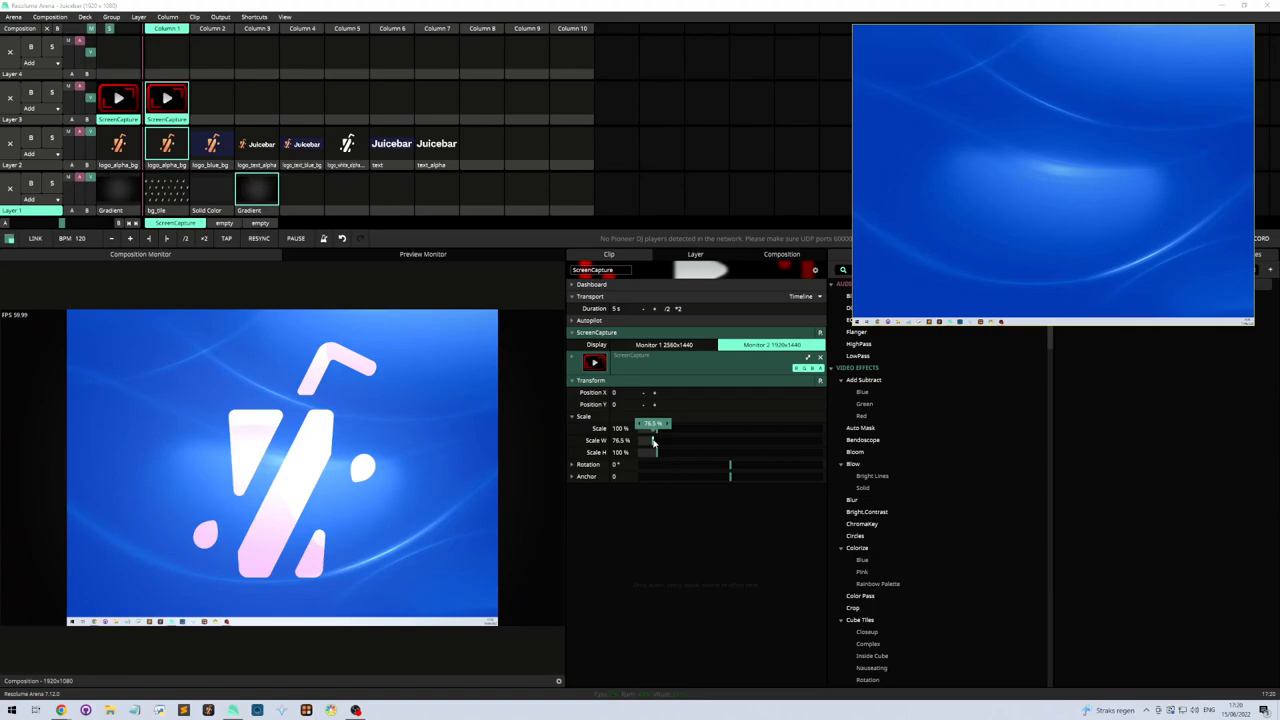
{"action": "left_click_drag", "start_coordinate": [652, 440], "coordinate": [652, 442]}
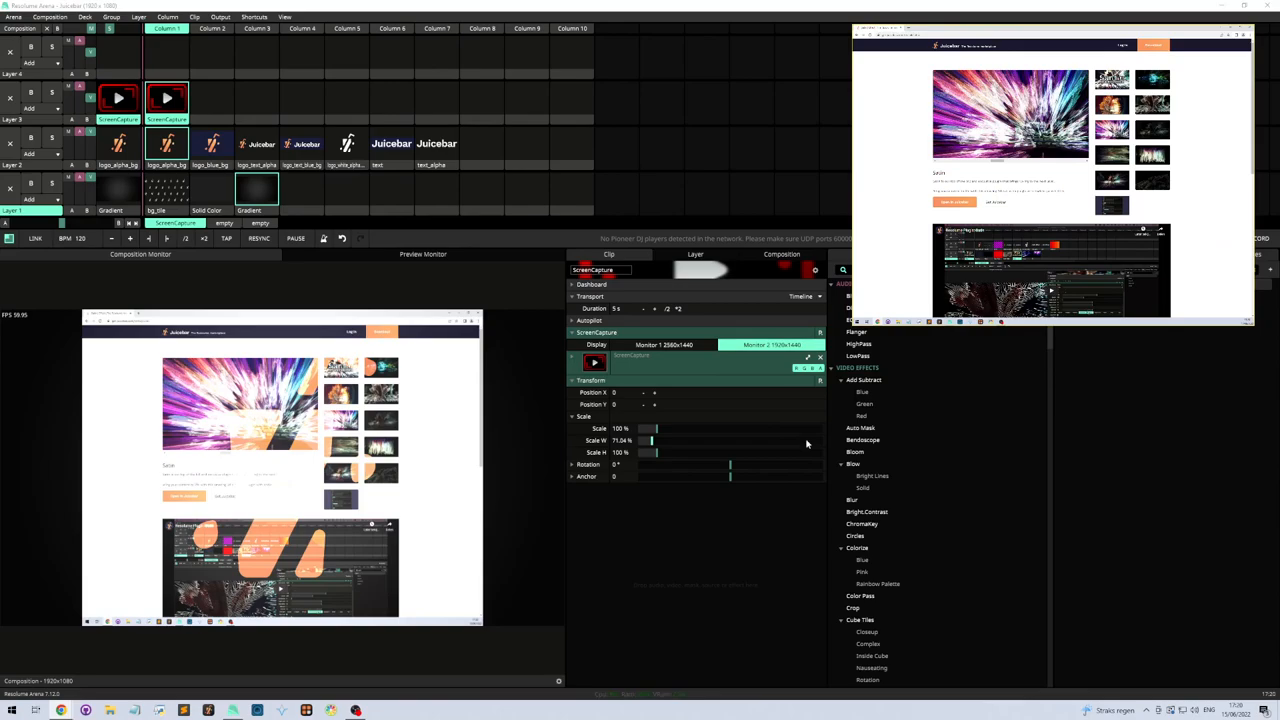
Step: Apply the Auto Mask effect, keyed on luminance, to the ScreenCapture clip
{"action": "scroll", "scroll_direction": "down", "scroll_amount": 3}
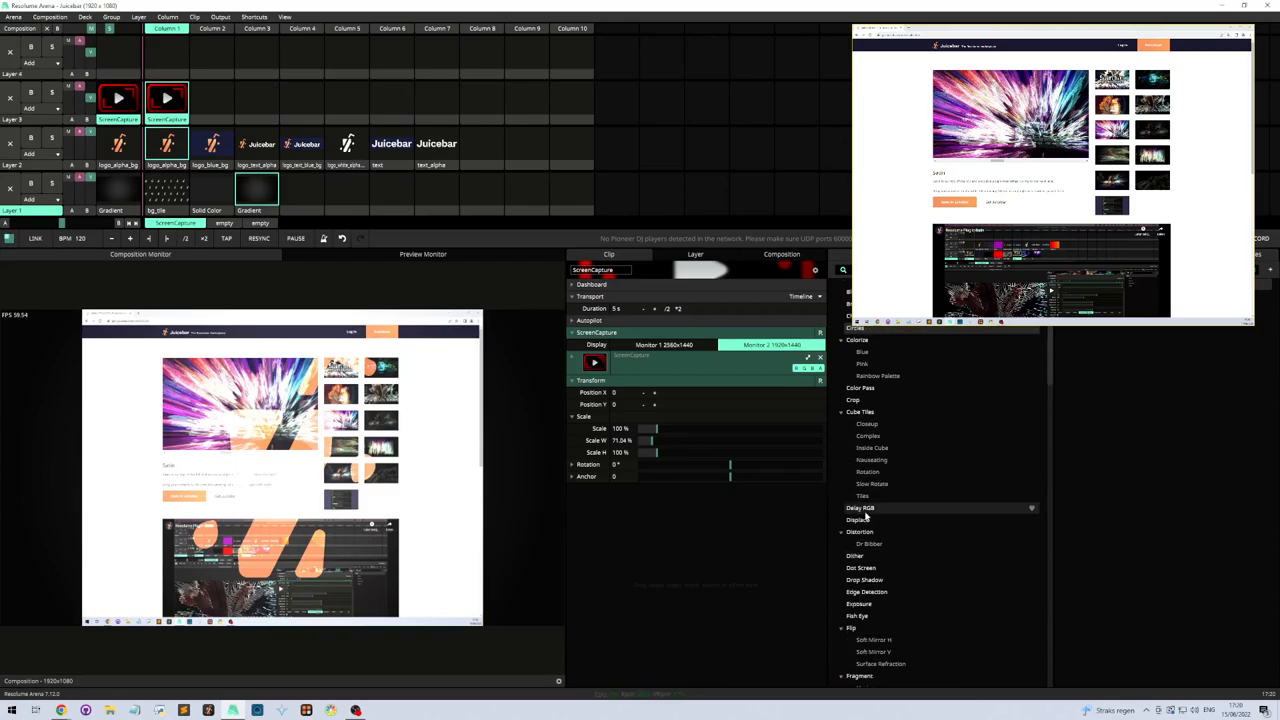
{"action": "mouse_move", "coordinate": [856, 520]}
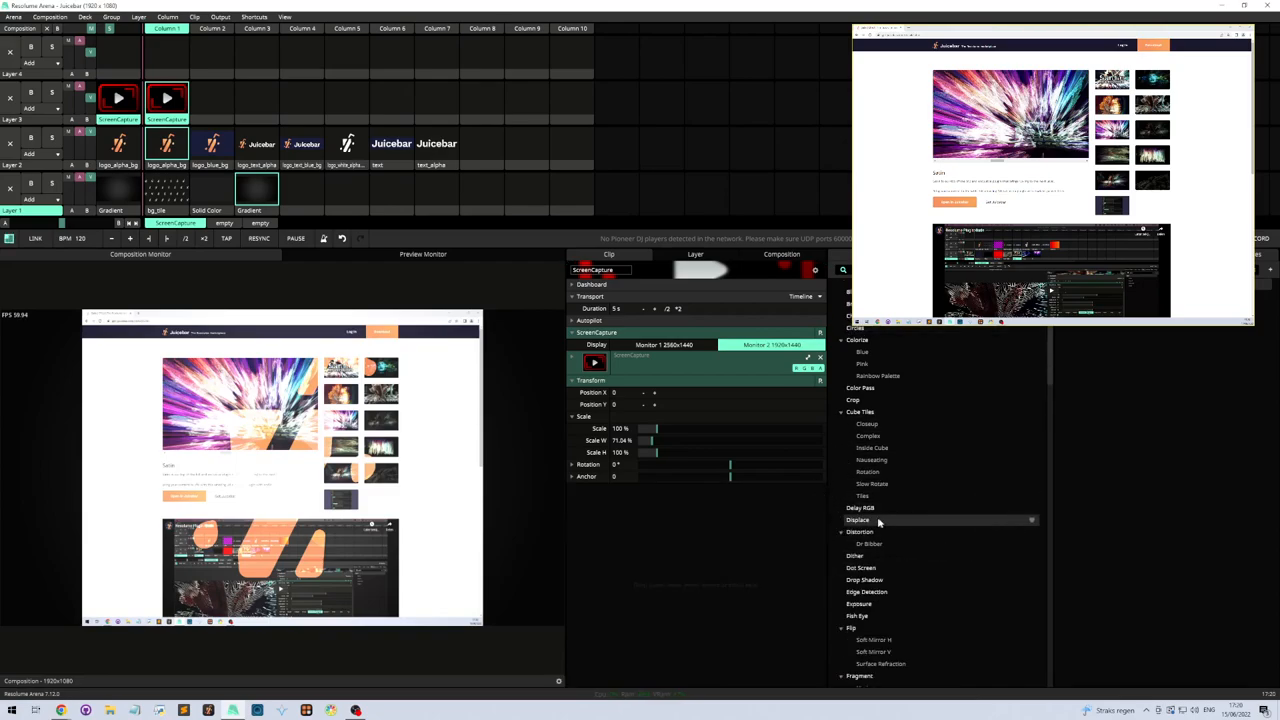
{"action": "left_click", "coordinate": [856, 520]}
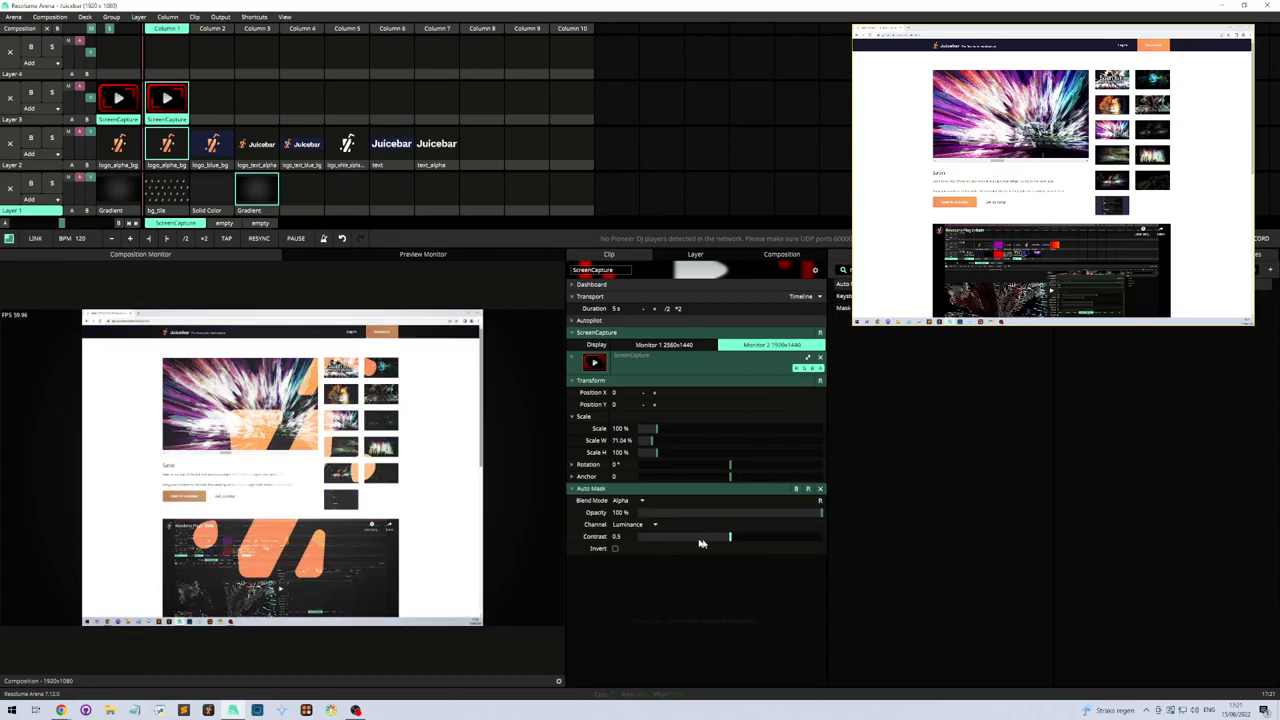
Step: Lower Auto Mask contrast near zero, replace it with Keystone Mask and pull in a corner
{"action": "left_click_drag", "start_coordinate": [730, 536], "coordinate": [696, 536]}
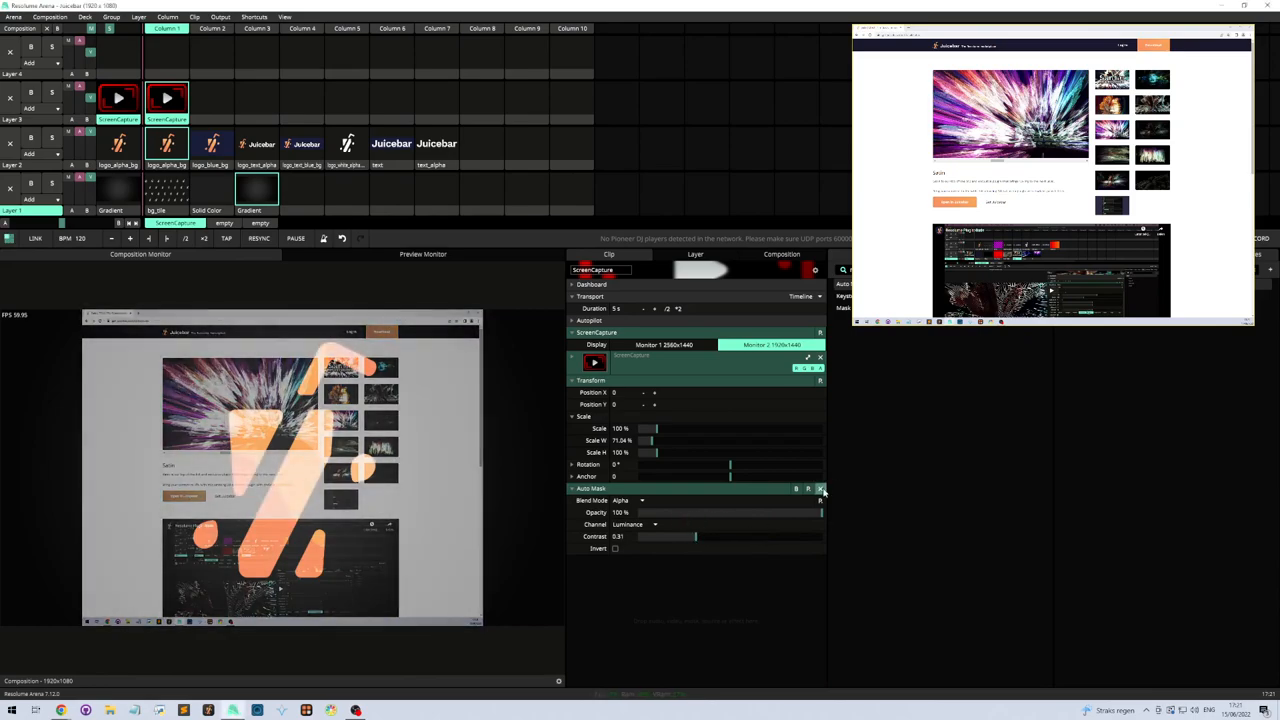
{"action": "left_click", "coordinate": [820, 488]}
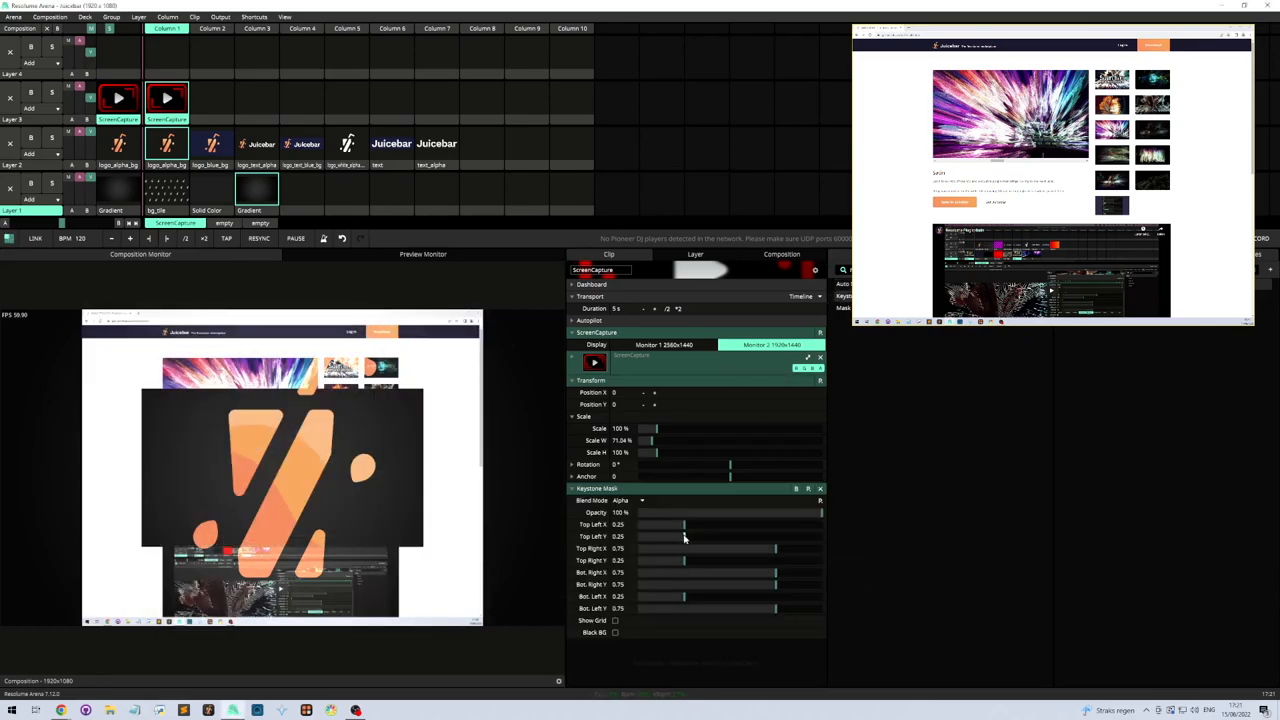
{"action": "left_click_drag", "start_coordinate": [684, 524], "coordinate": [672, 524]}
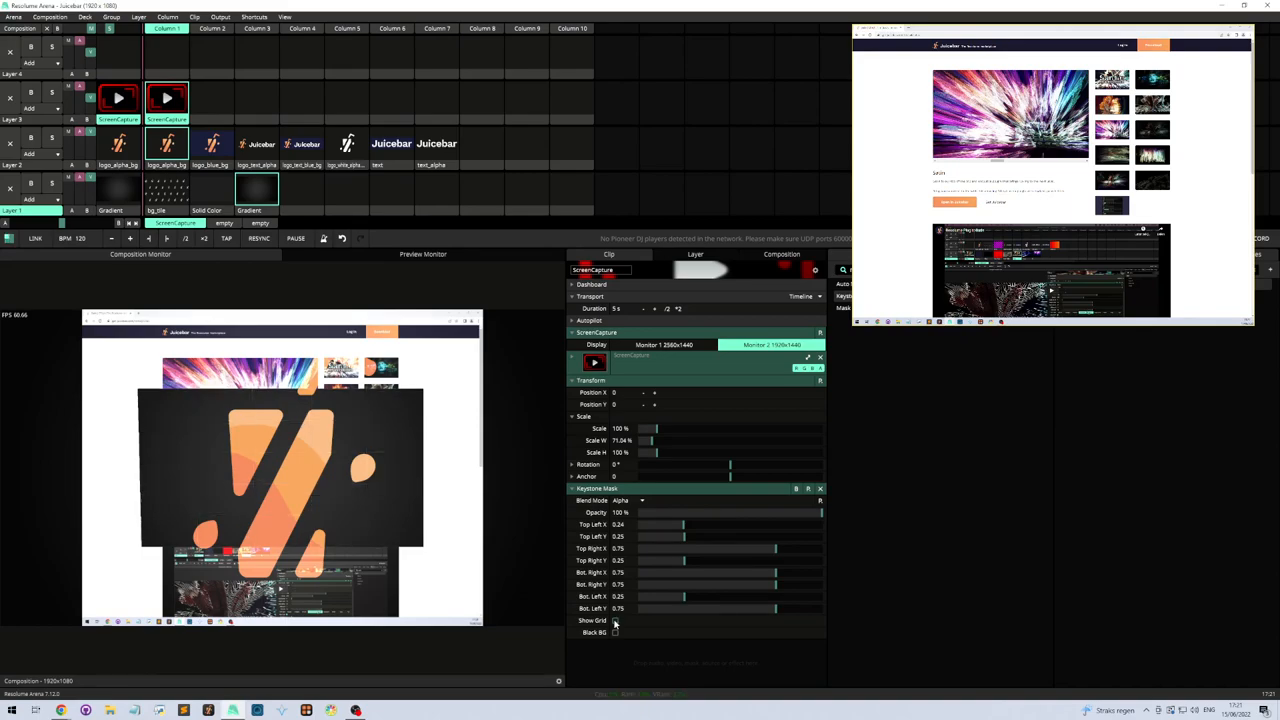
{"action": "mouse_move", "coordinate": [664, 472]}
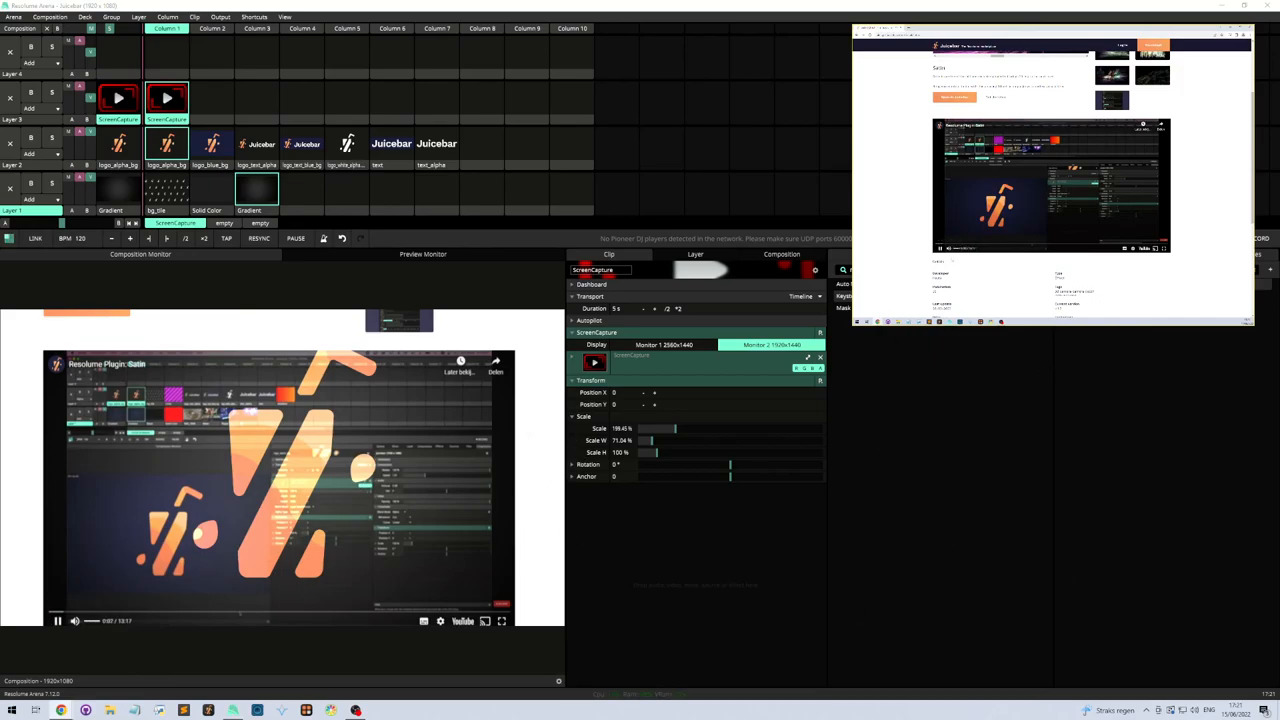
{"action": "left_click", "coordinate": [56, 620]}
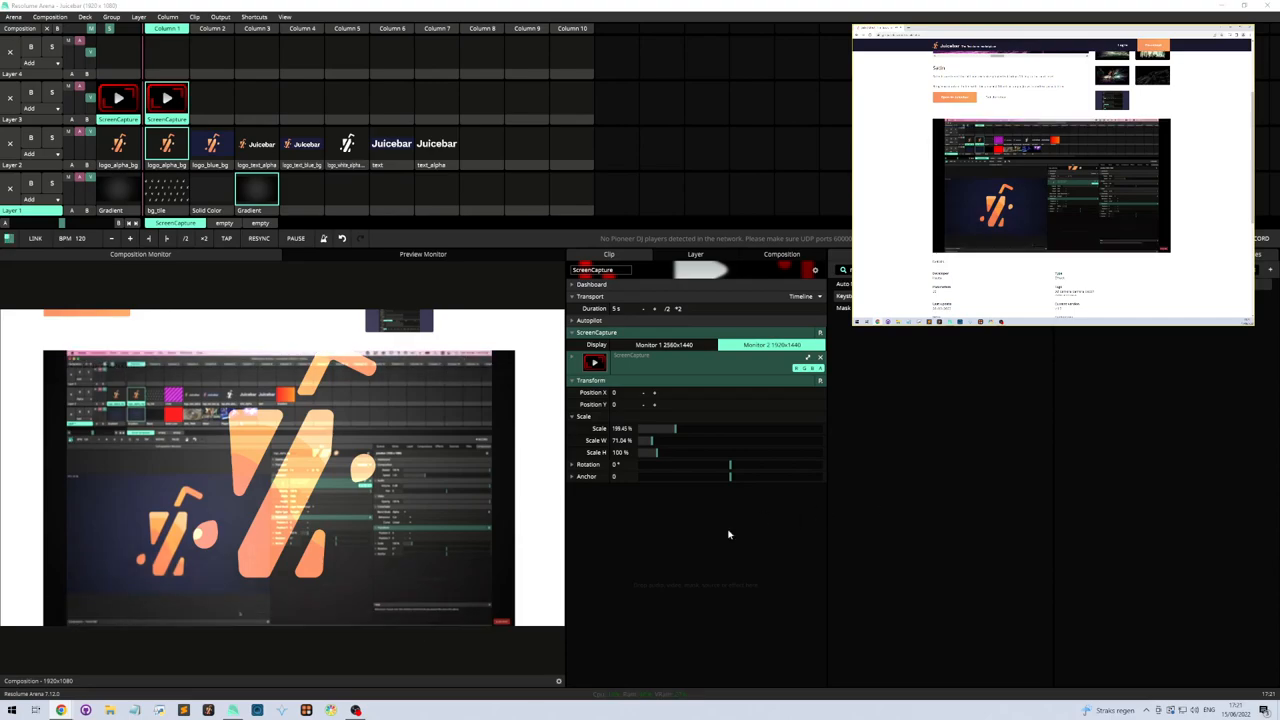
{"action": "mouse_move", "coordinate": [732, 468]}
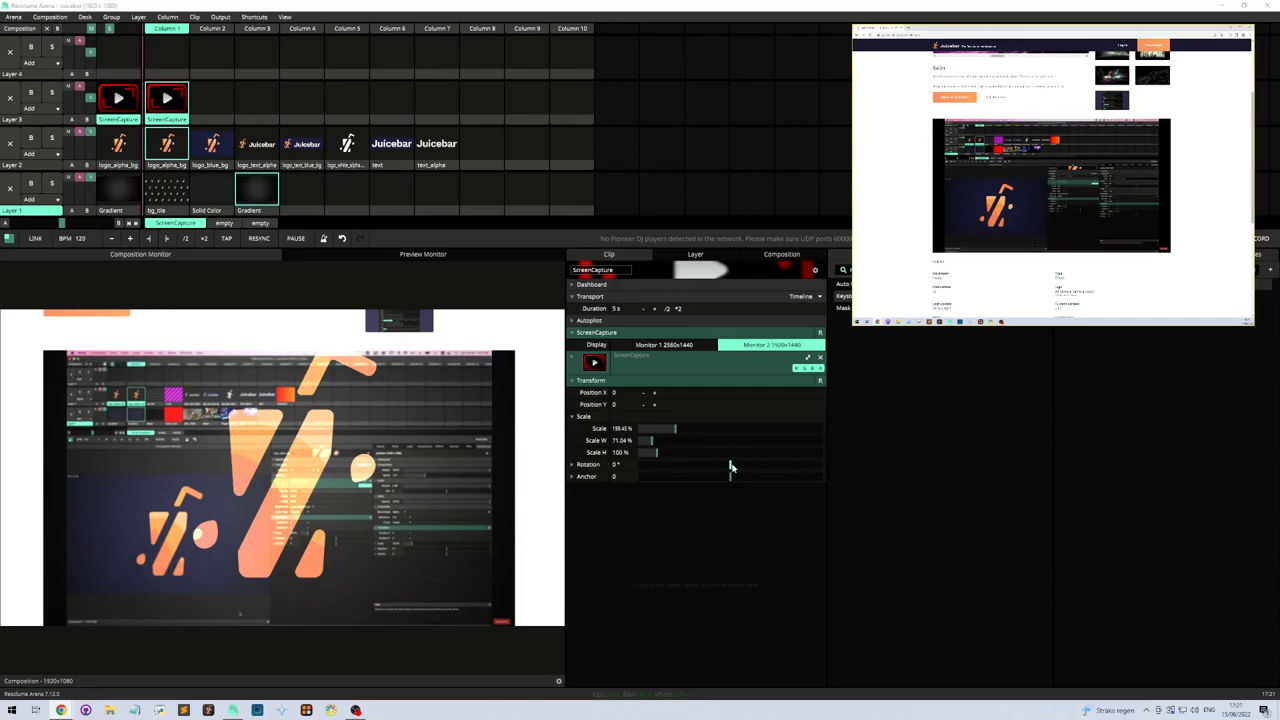